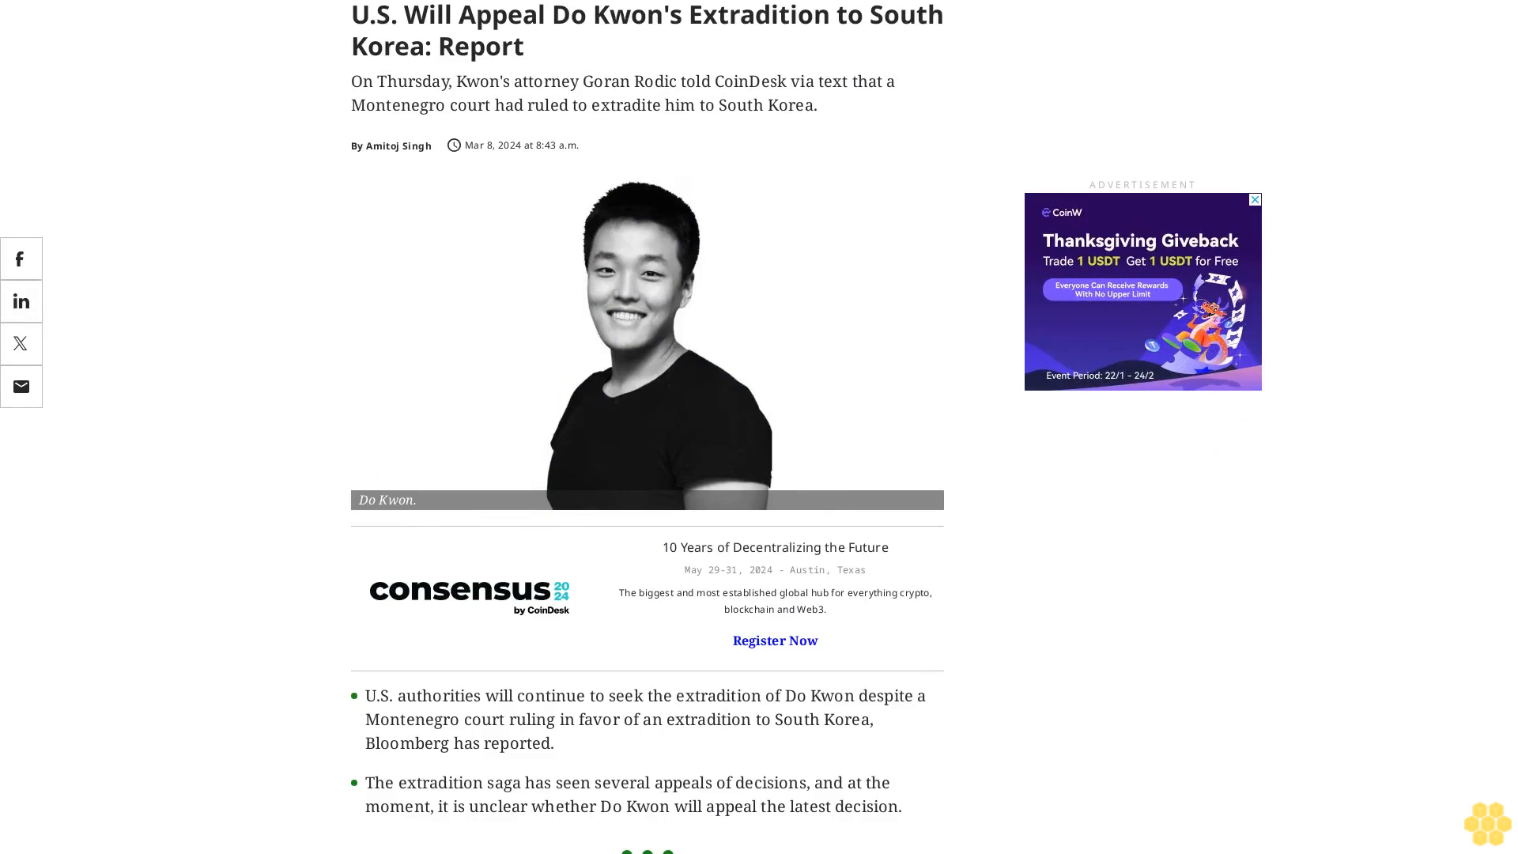
{"action": "scroll", "scroll_direction": "down", "scroll_amount": 3}
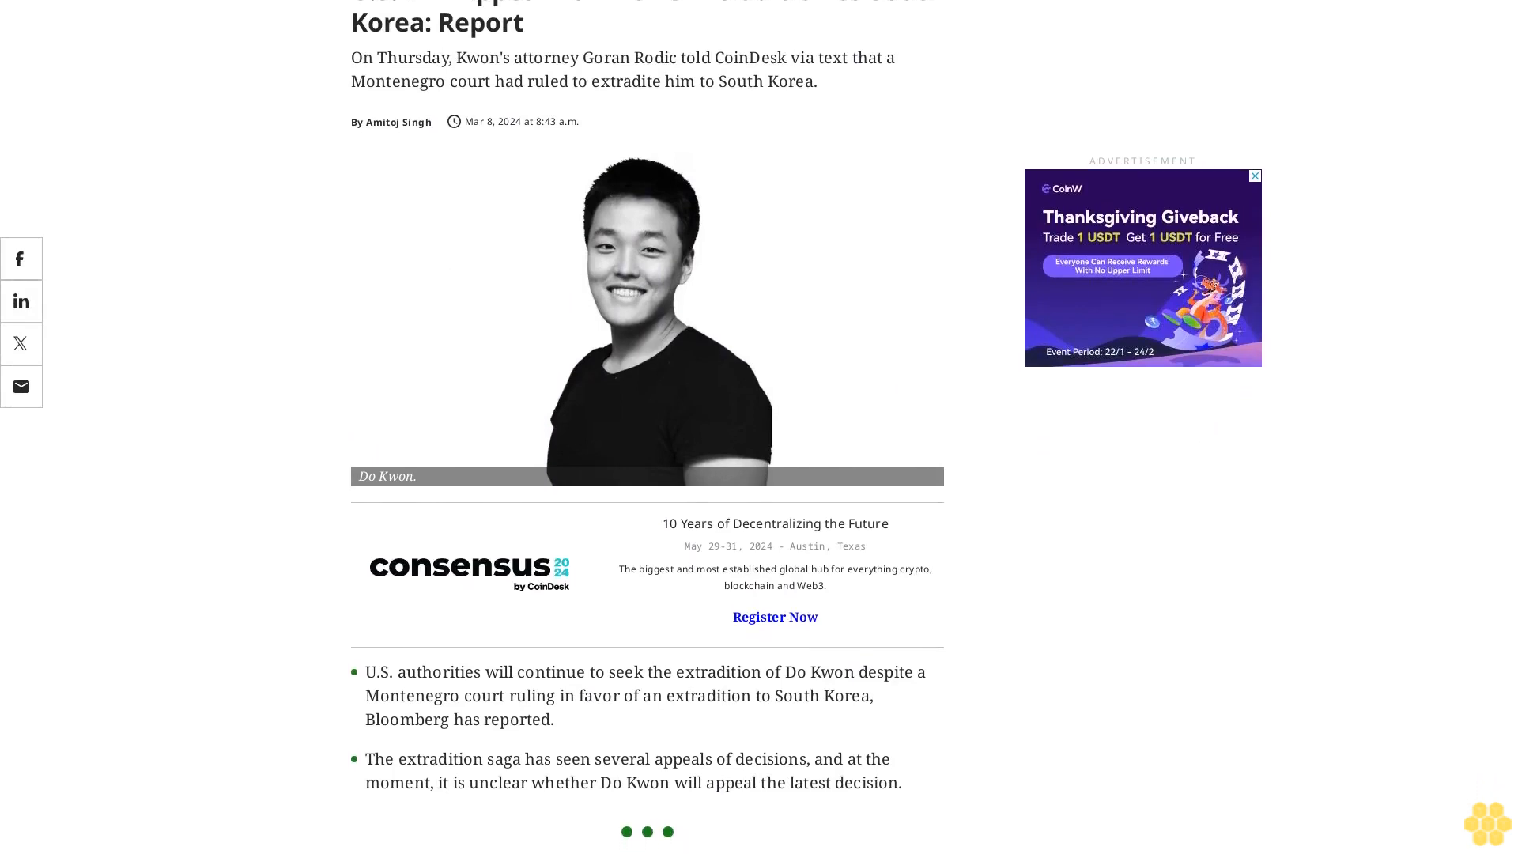
{"action": "scroll", "scroll_direction": "down", "scroll_amount": 3}
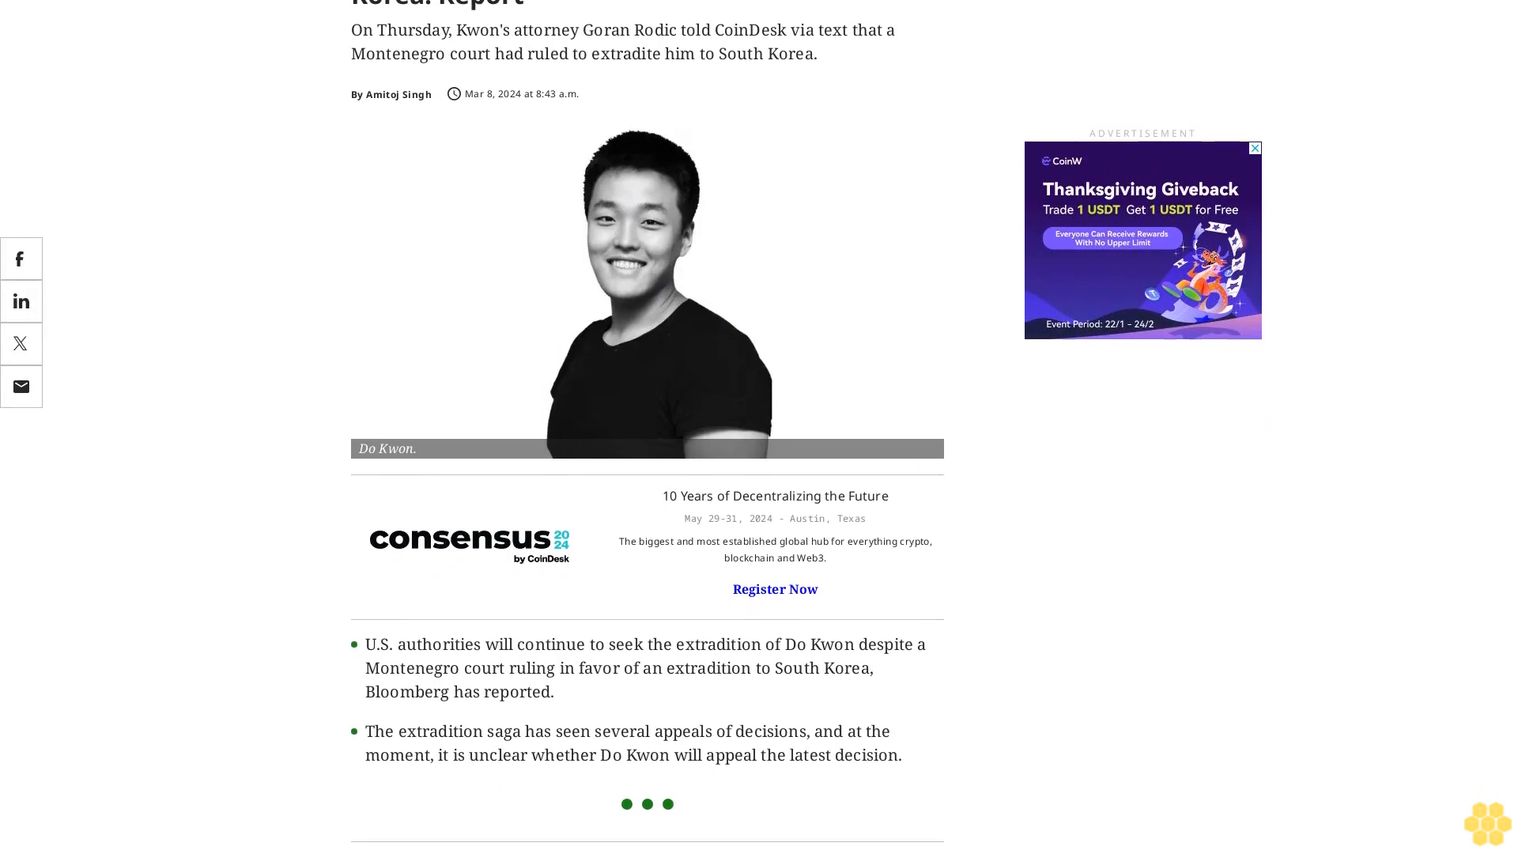
{"action": "scroll", "scroll_direction": "down", "scroll_amount": 3}
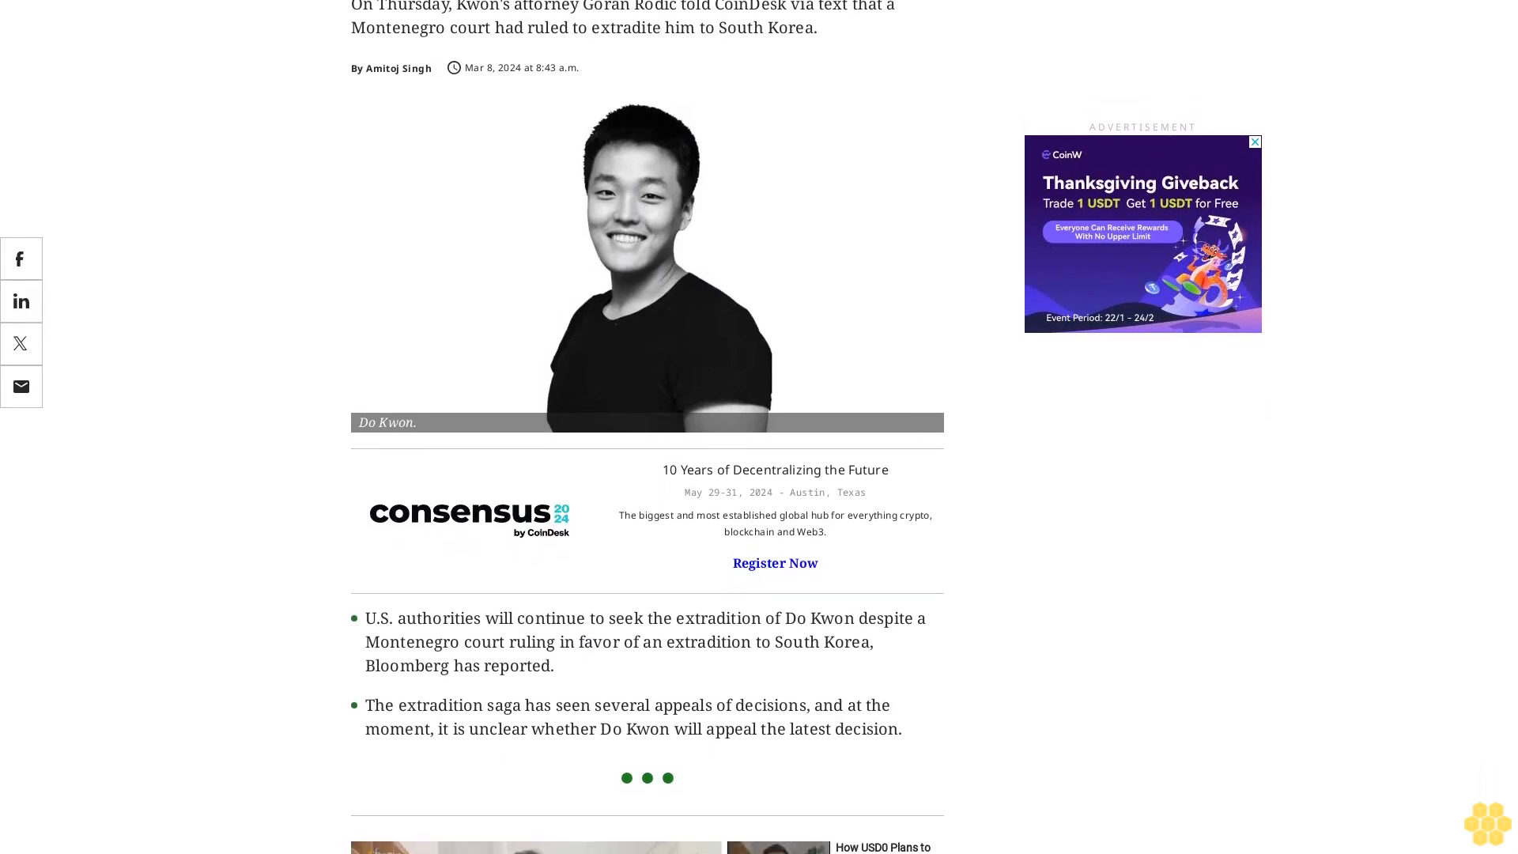
{"action": "scroll", "scroll_direction": "down", "scroll_amount": 3}
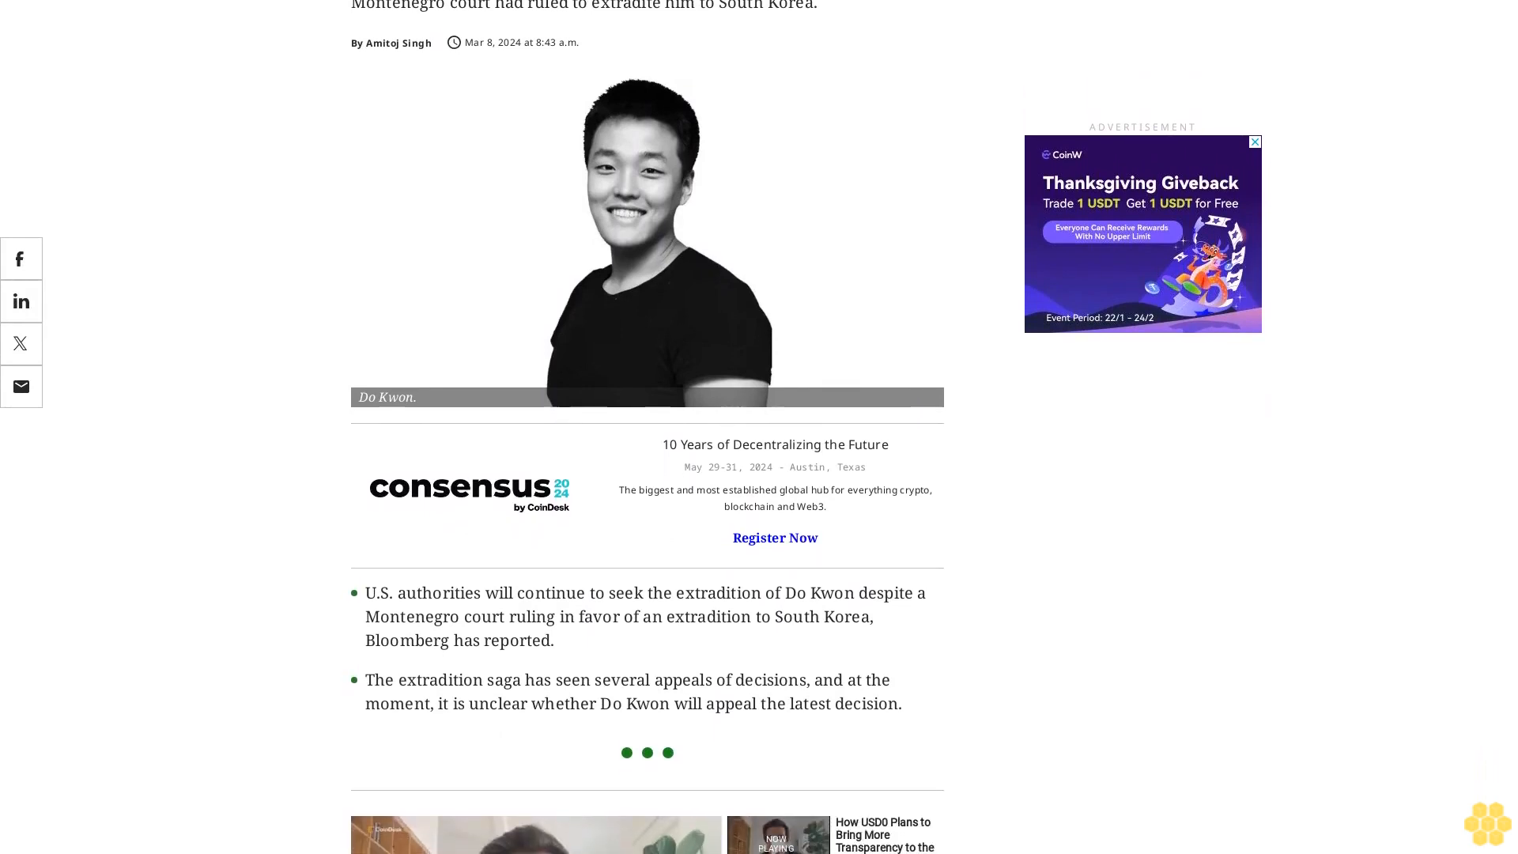
{"action": "scroll", "scroll_direction": "down", "scroll_amount": 3}
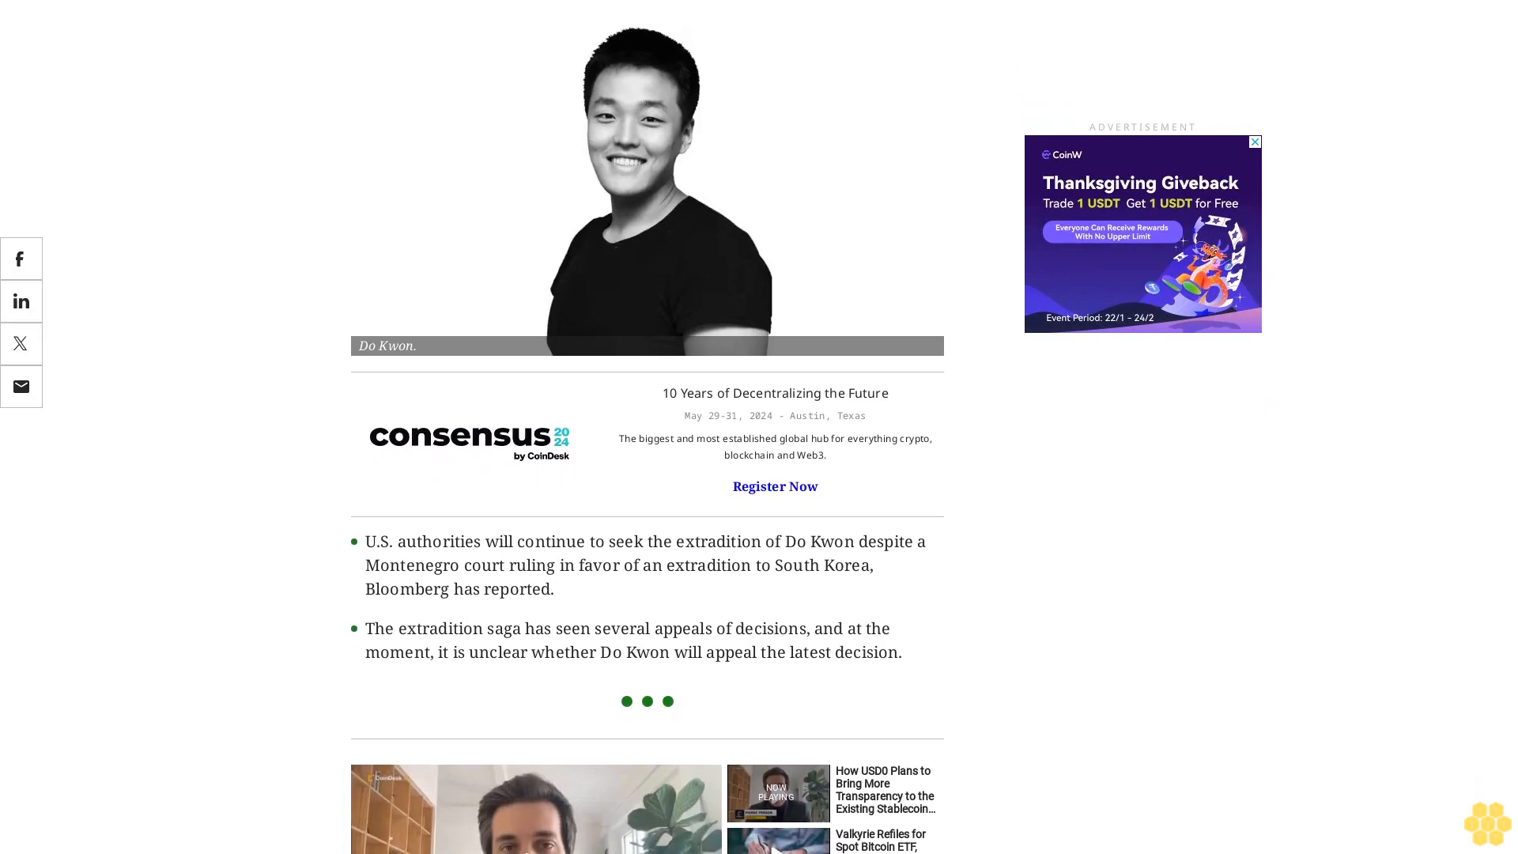
{"action": "scroll", "scroll_direction": "down", "scroll_amount": 3}
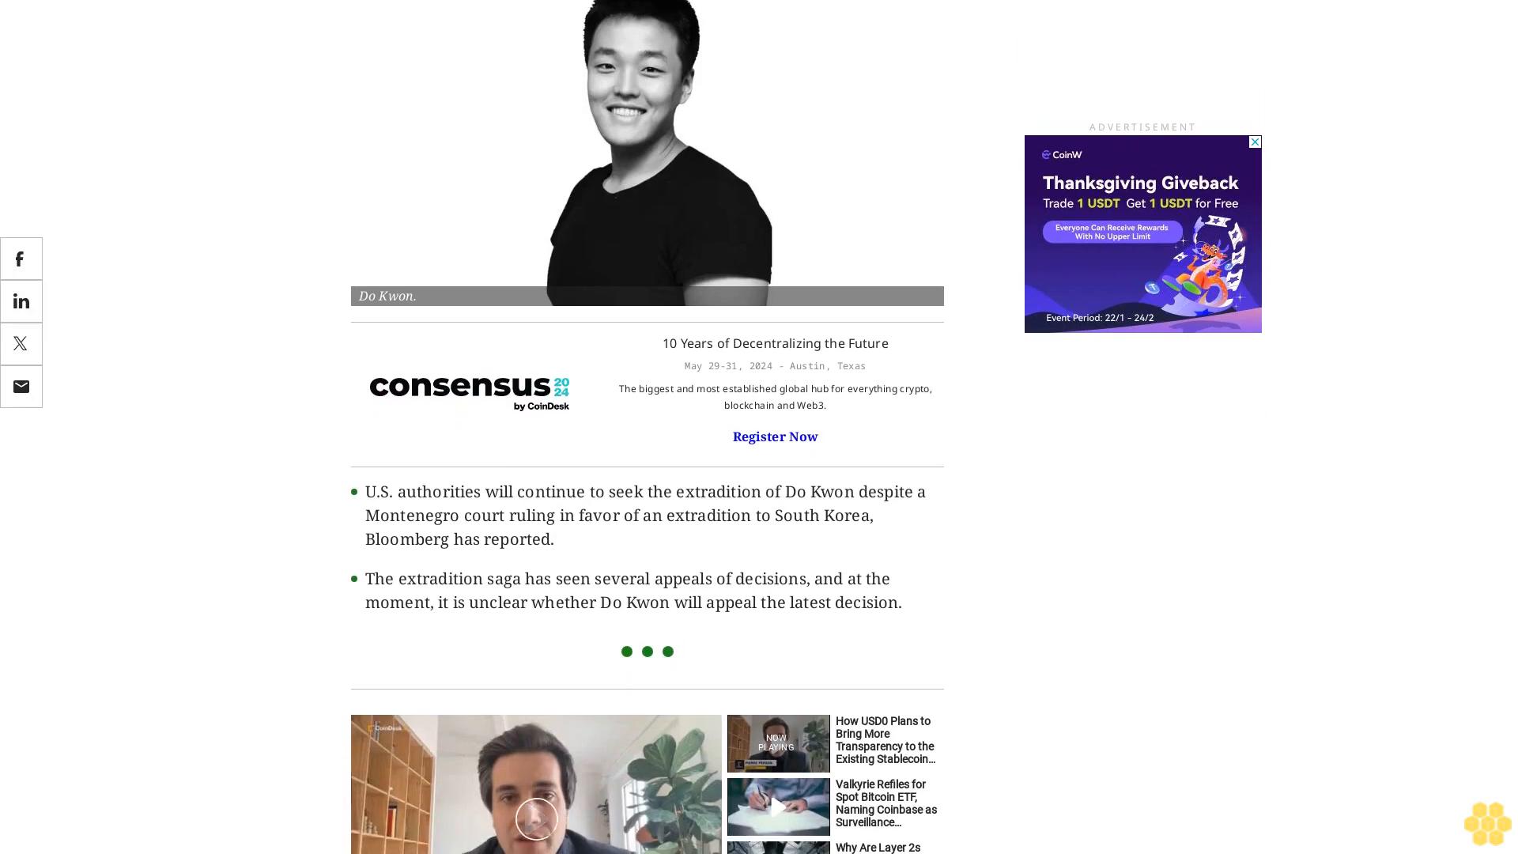
{"action": "scroll", "scroll_direction": "down", "scroll_amount": 3}
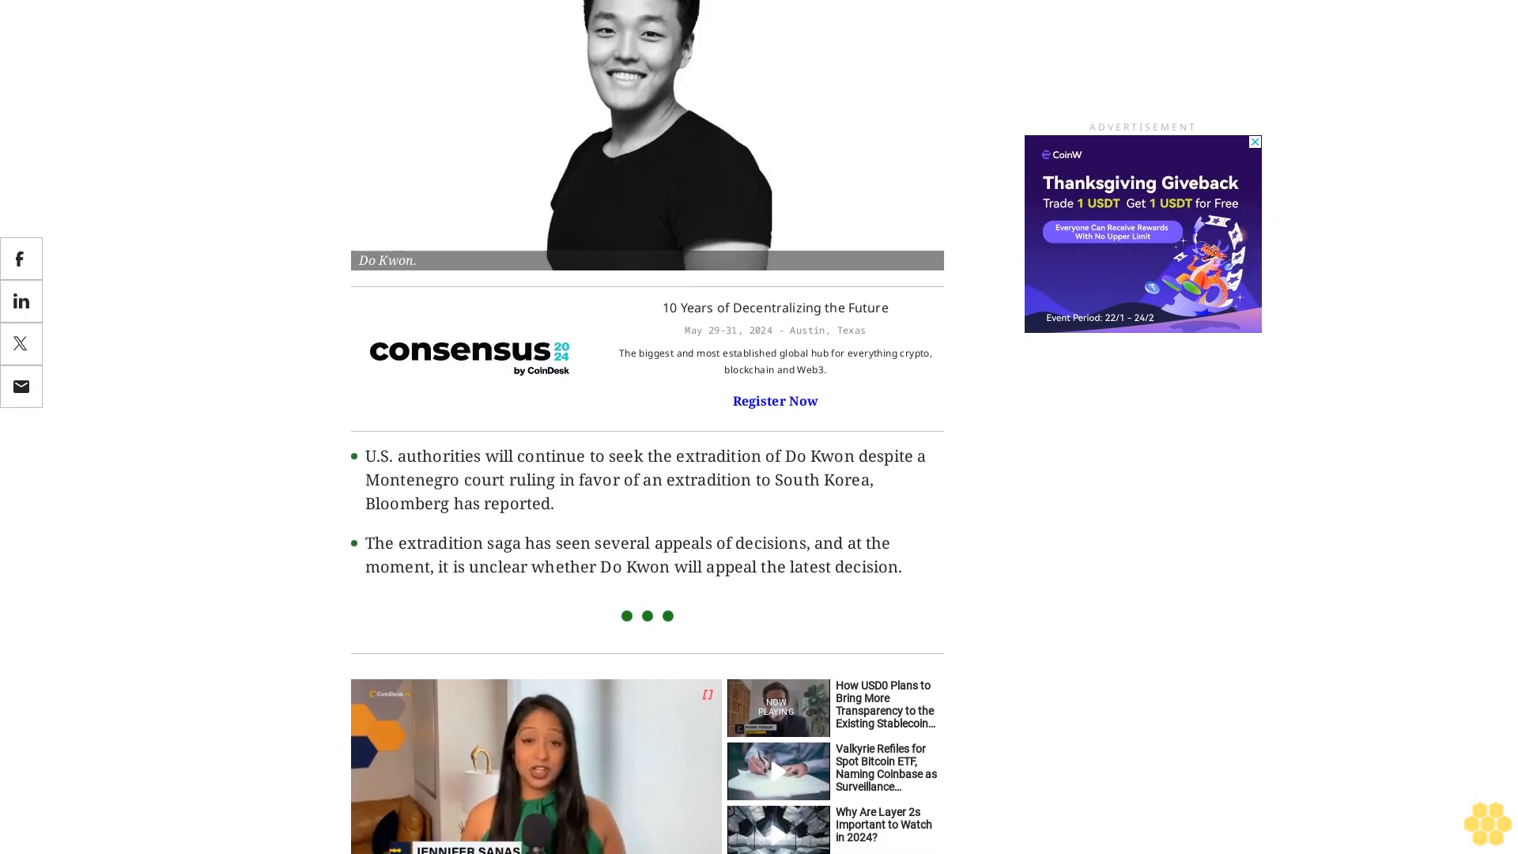
{"action": "scroll", "scroll_direction": "down", "scroll_amount": 3}
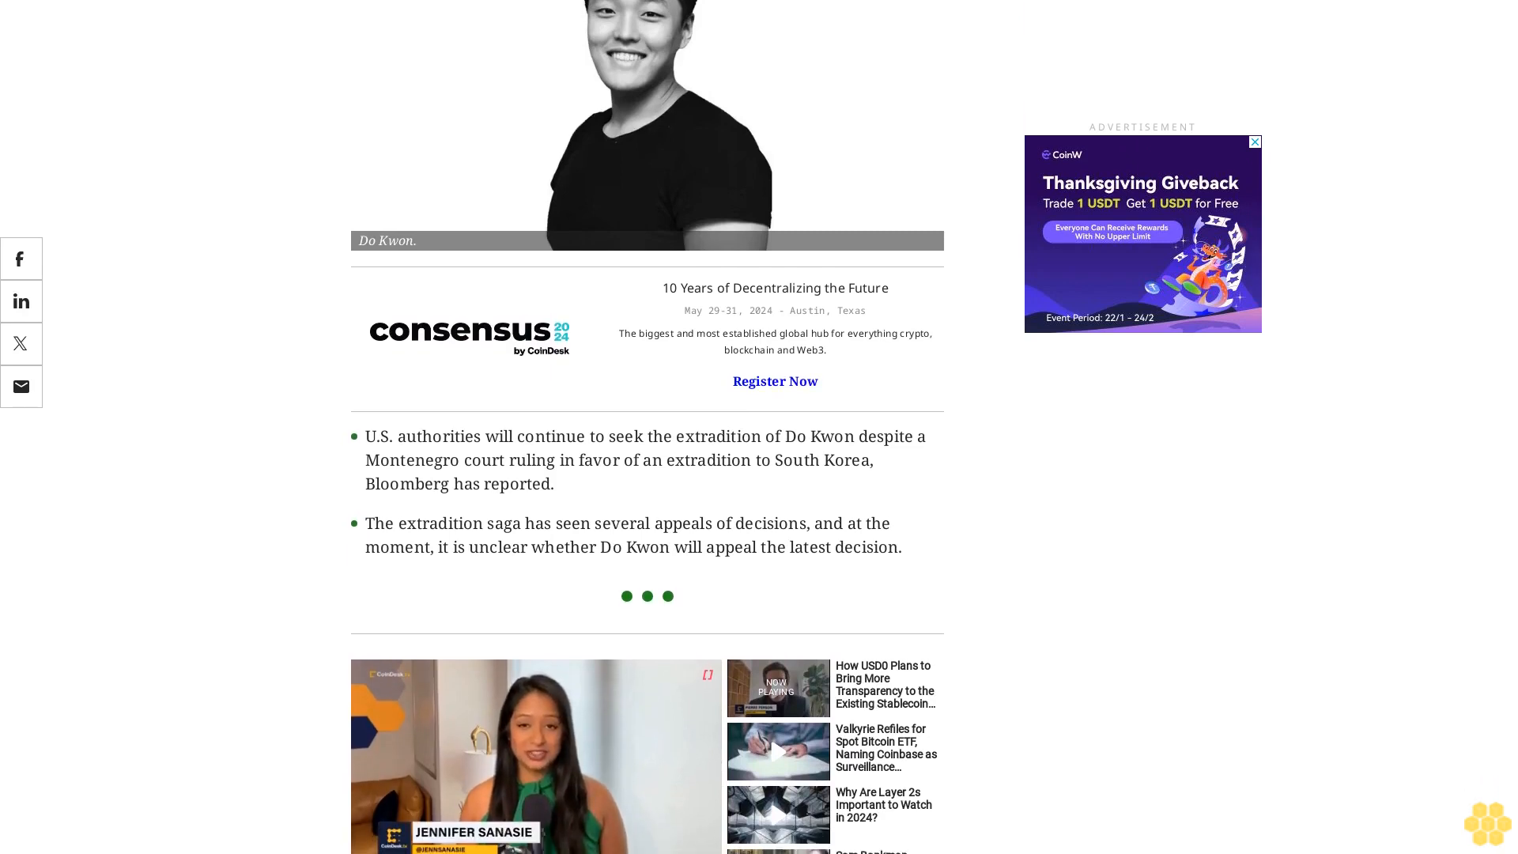
{"action": "scroll", "scroll_direction": "down", "scroll_amount": 3}
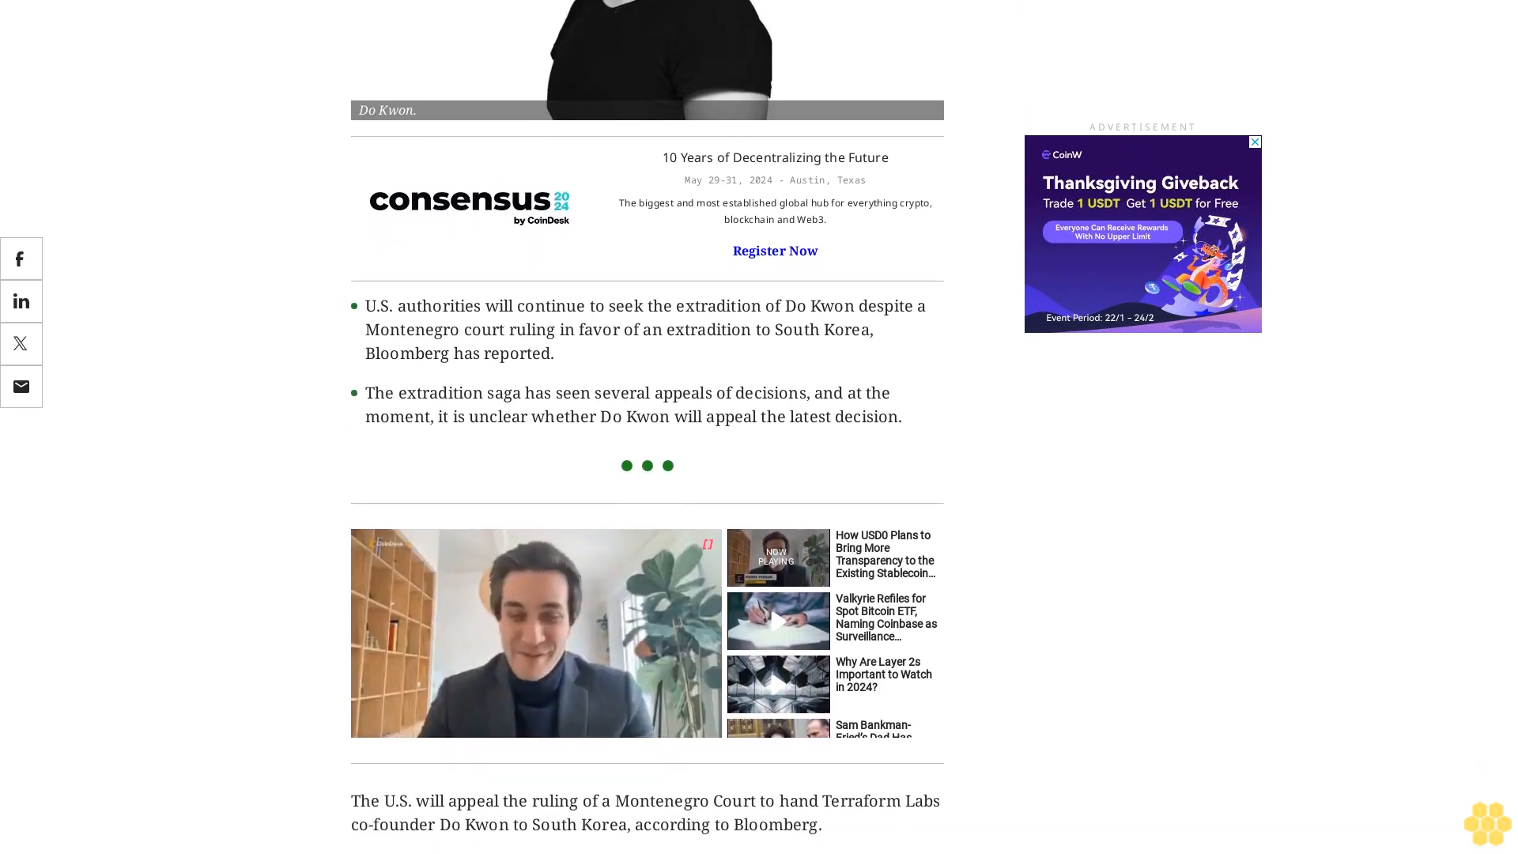
{"action": "scroll", "scroll_direction": "down", "scroll_amount": 3}
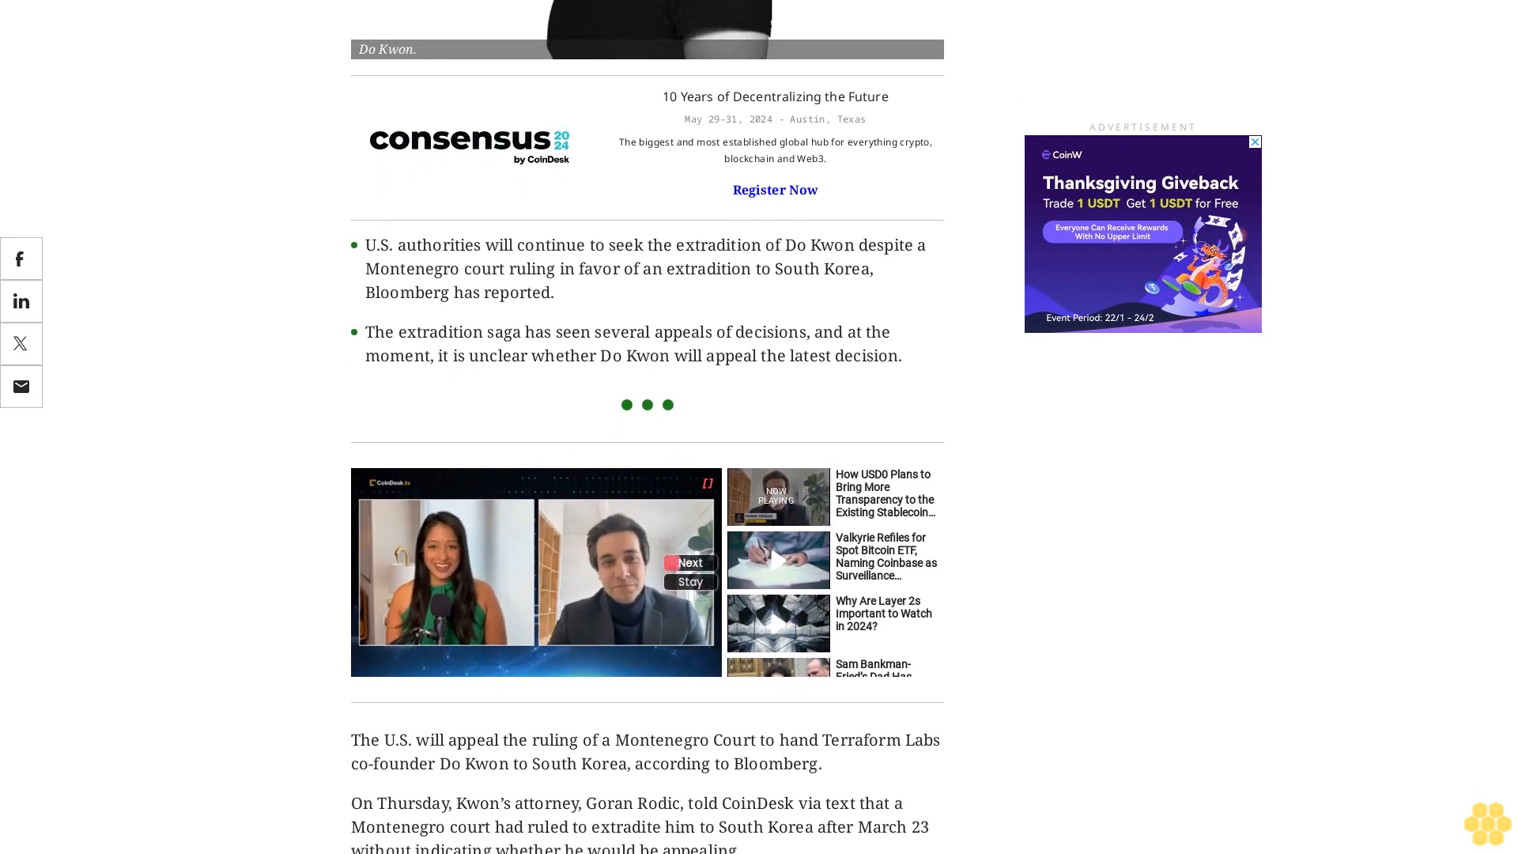
{"action": "scroll", "scroll_direction": "down", "scroll_amount": 3}
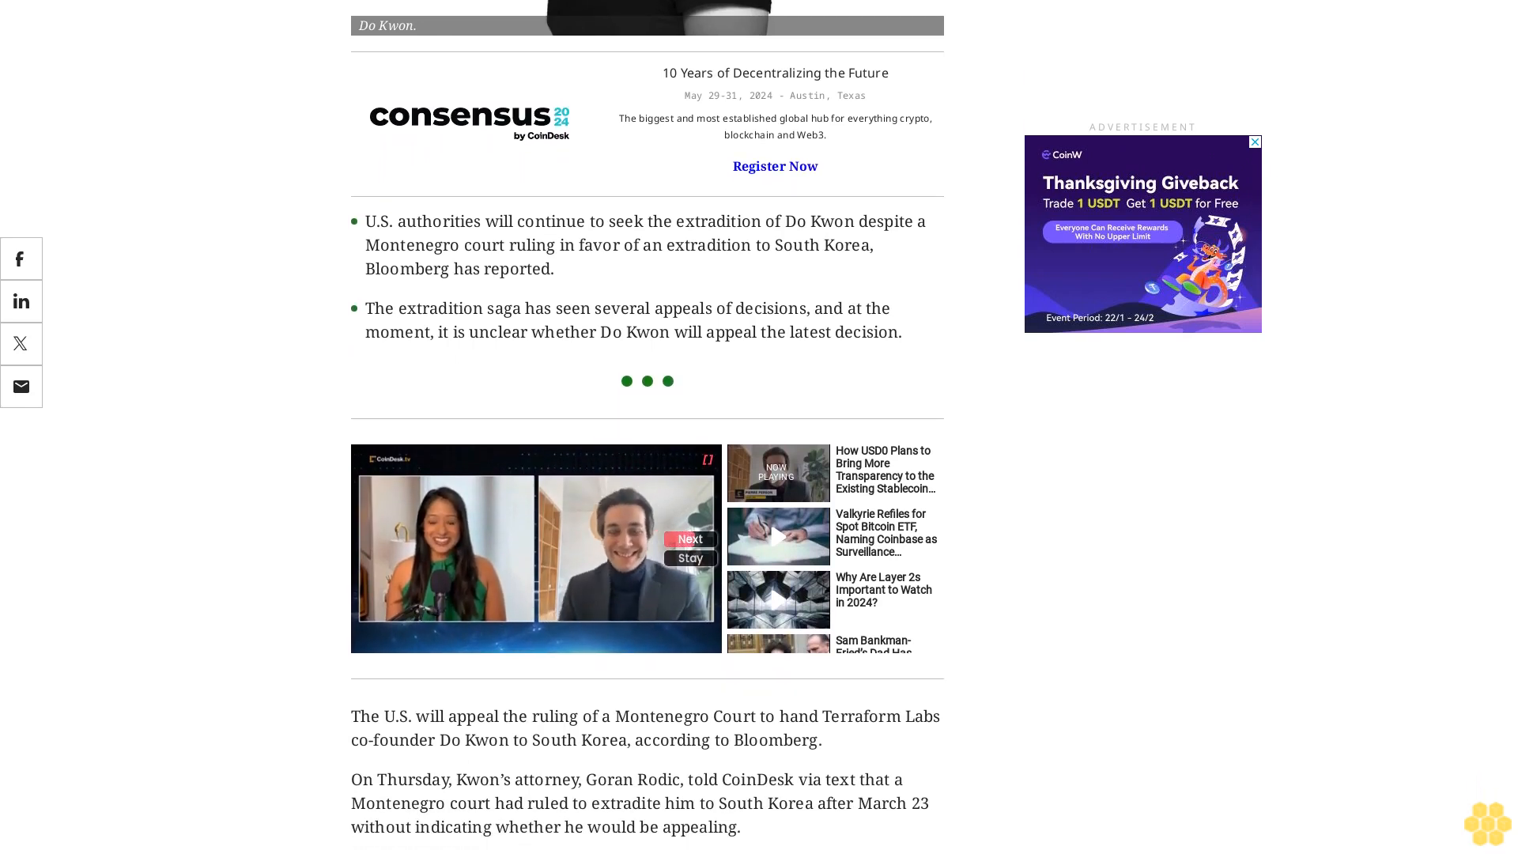
{"action": "scroll", "scroll_direction": "down", "scroll_amount": 3}
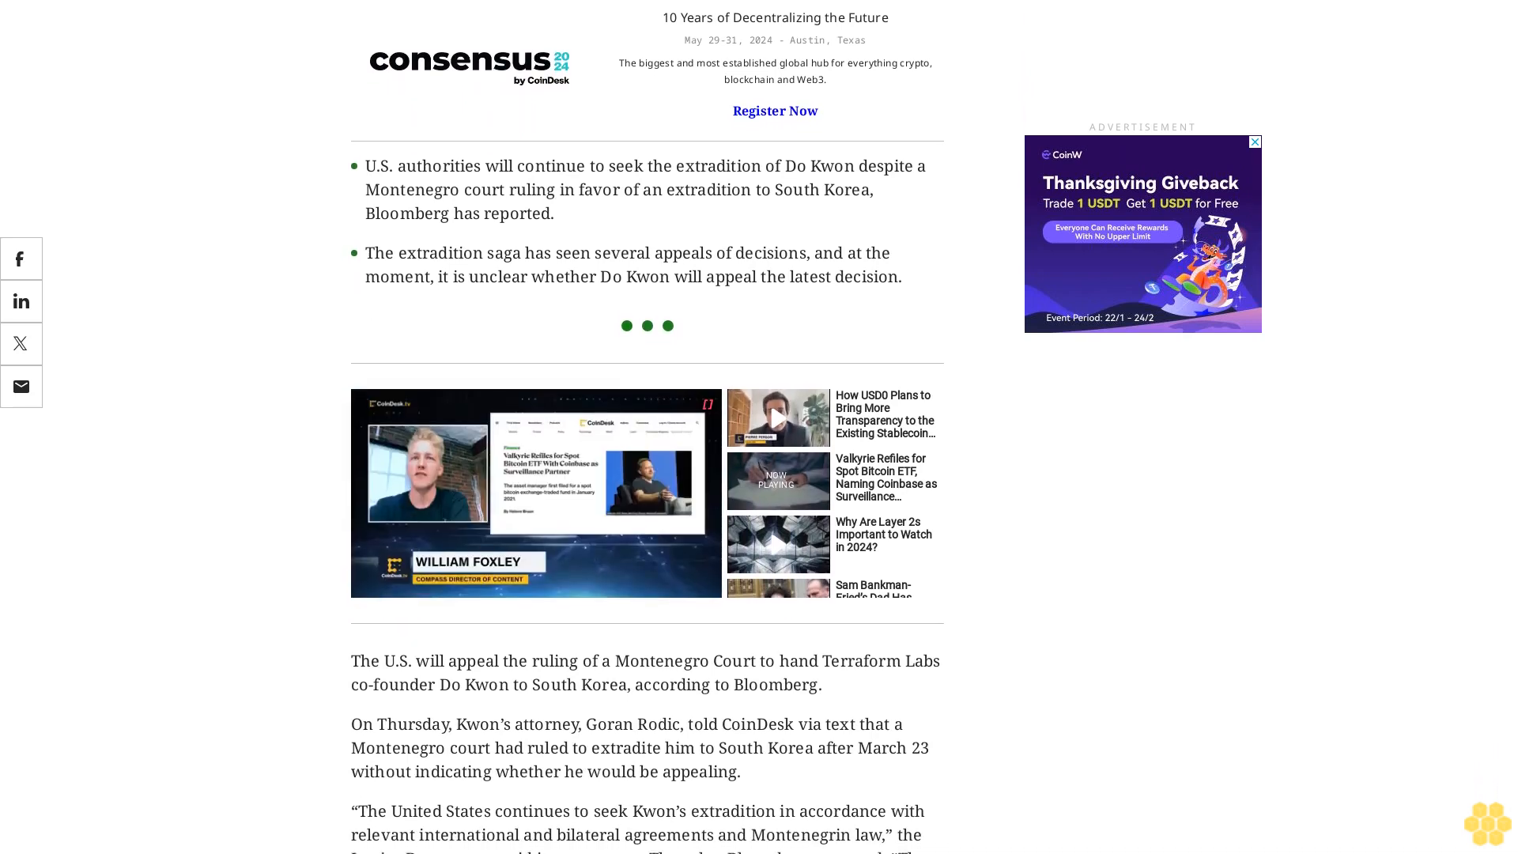
{"action": "scroll", "scroll_direction": "down", "scroll_amount": 3}
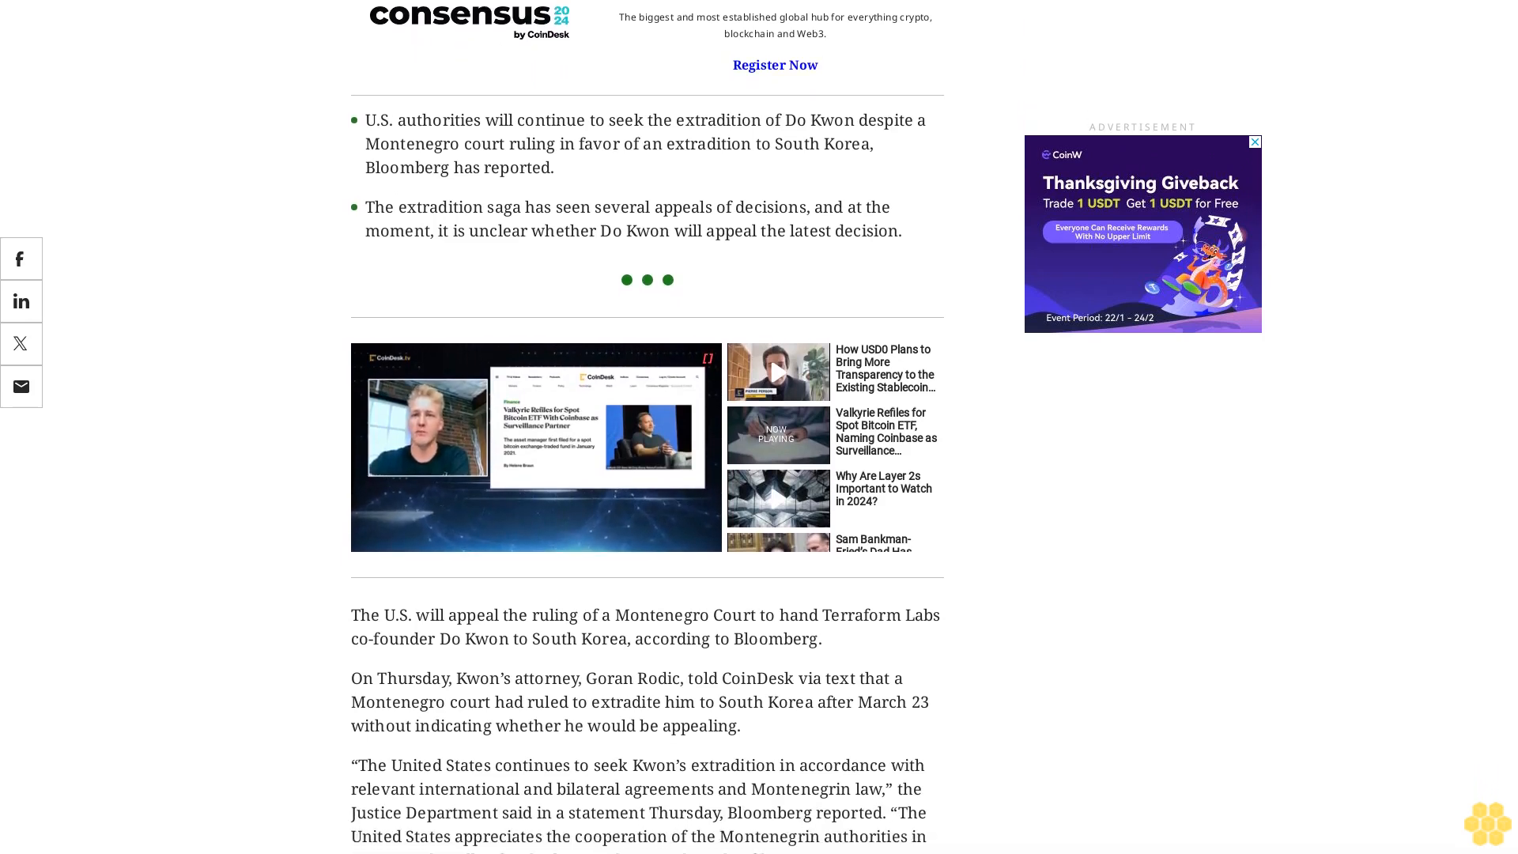
{"action": "scroll", "scroll_direction": "down", "scroll_amount": 3}
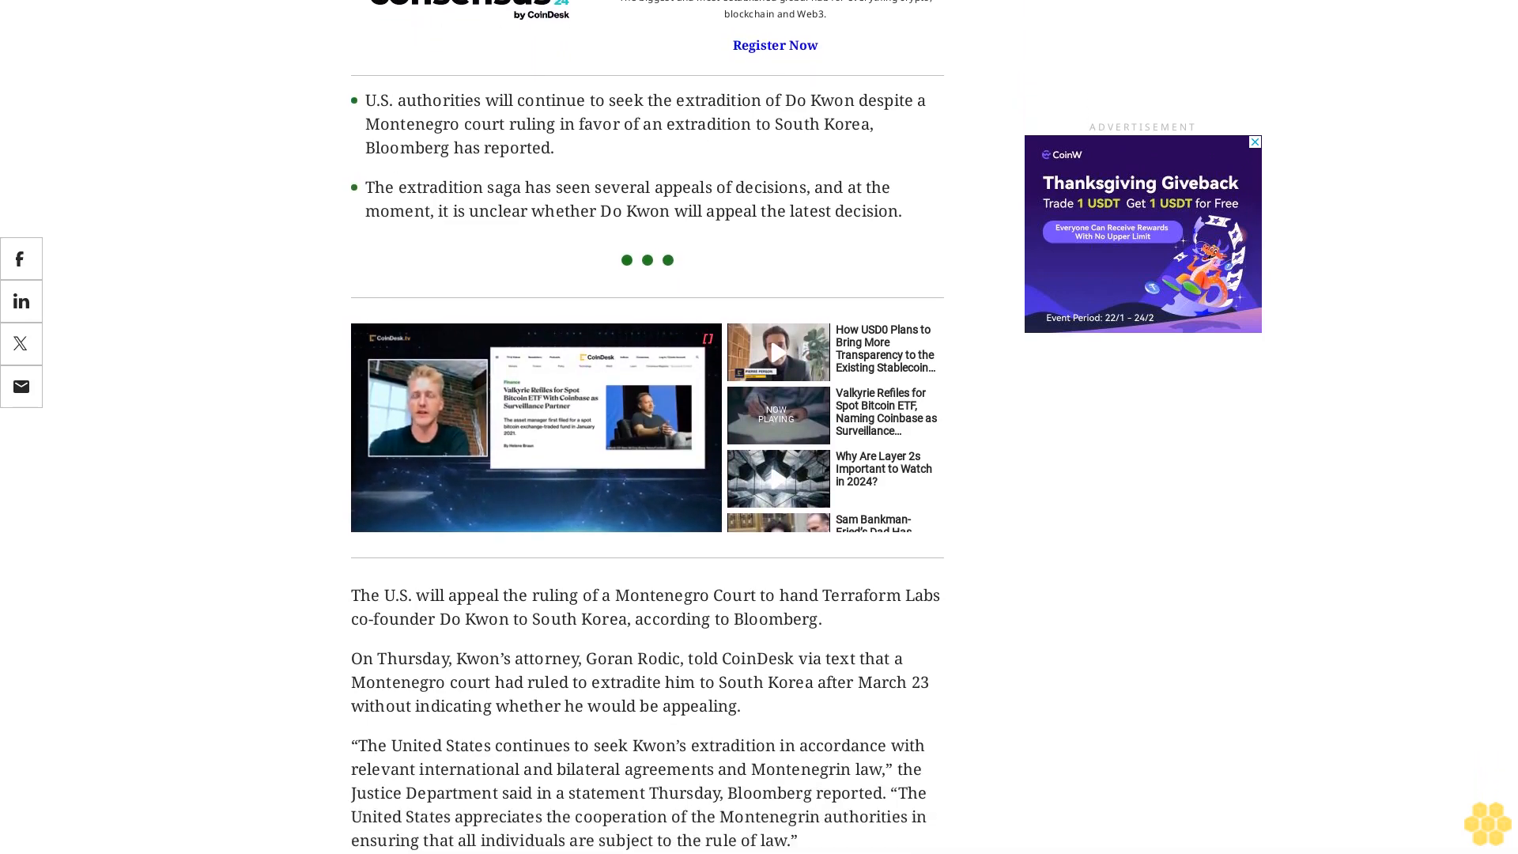
{"action": "scroll", "scroll_direction": "down", "scroll_amount": 3}
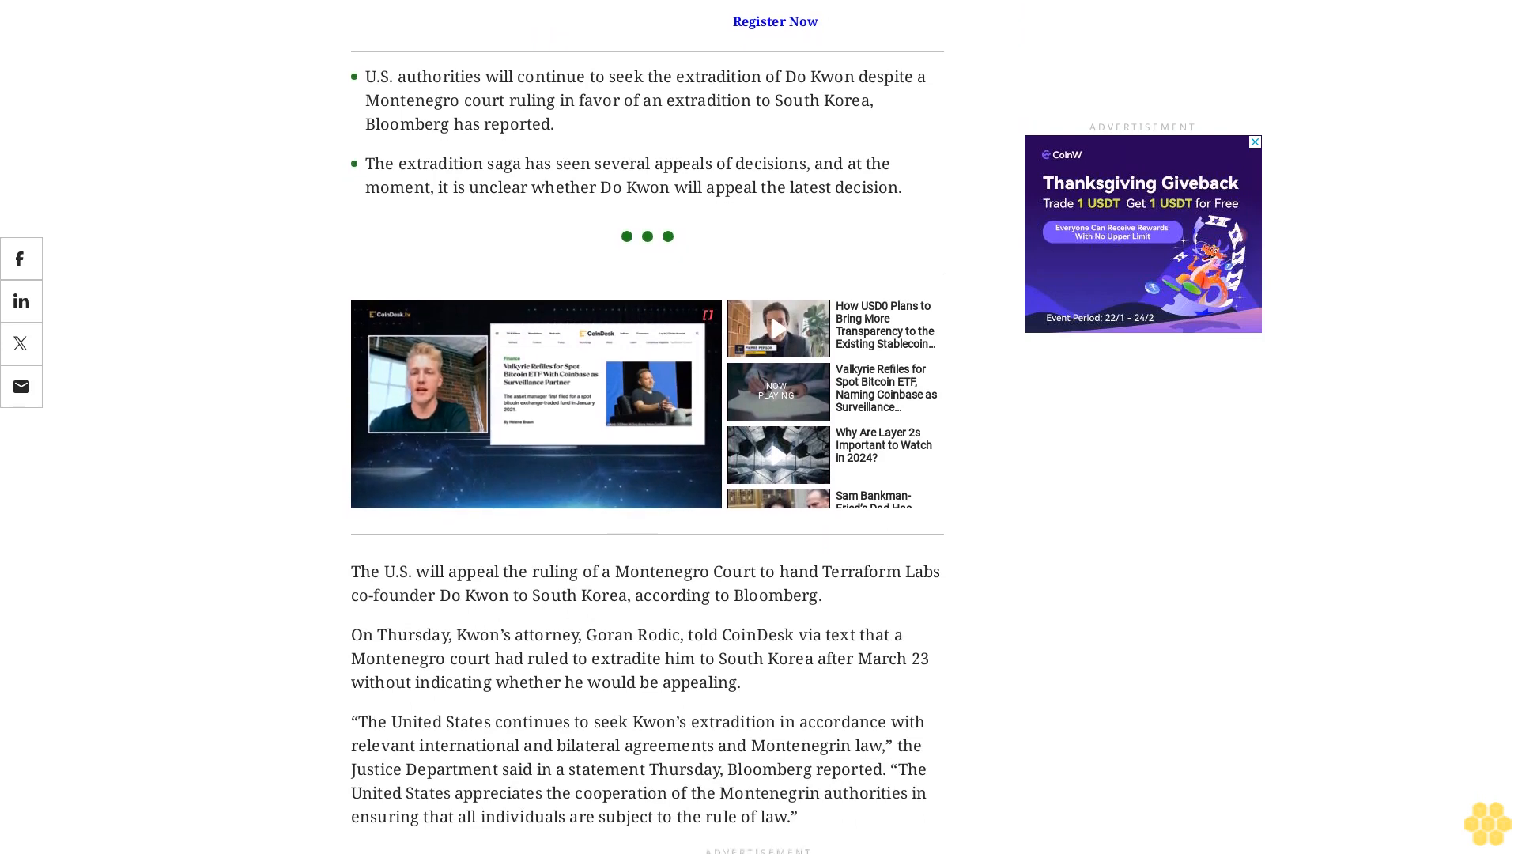
{"action": "scroll", "scroll_direction": "down", "scroll_amount": 3}
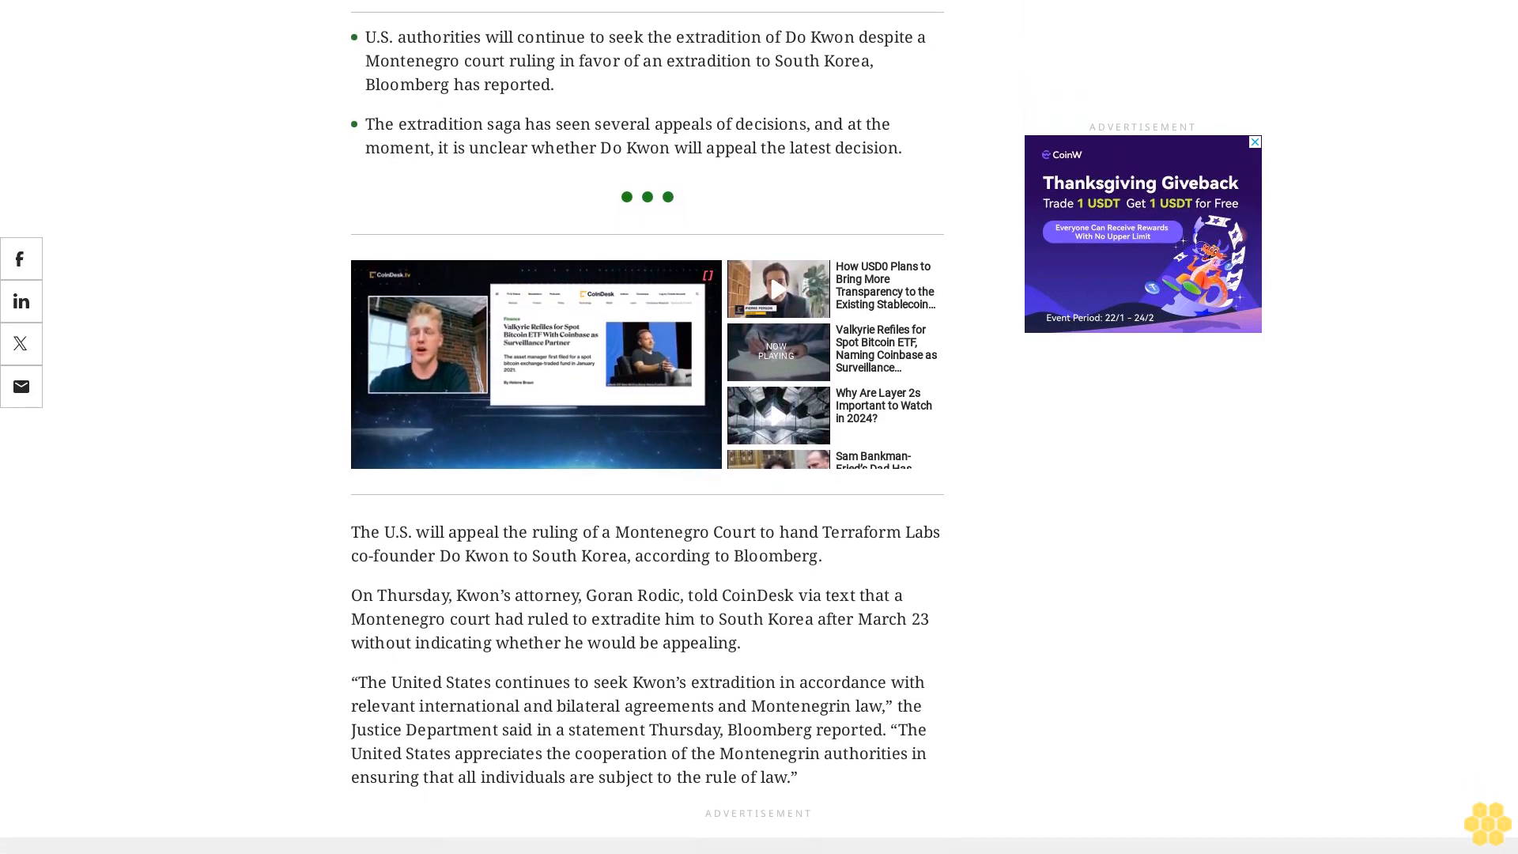
{"action": "scroll", "scroll_direction": "down", "scroll_amount": 3}
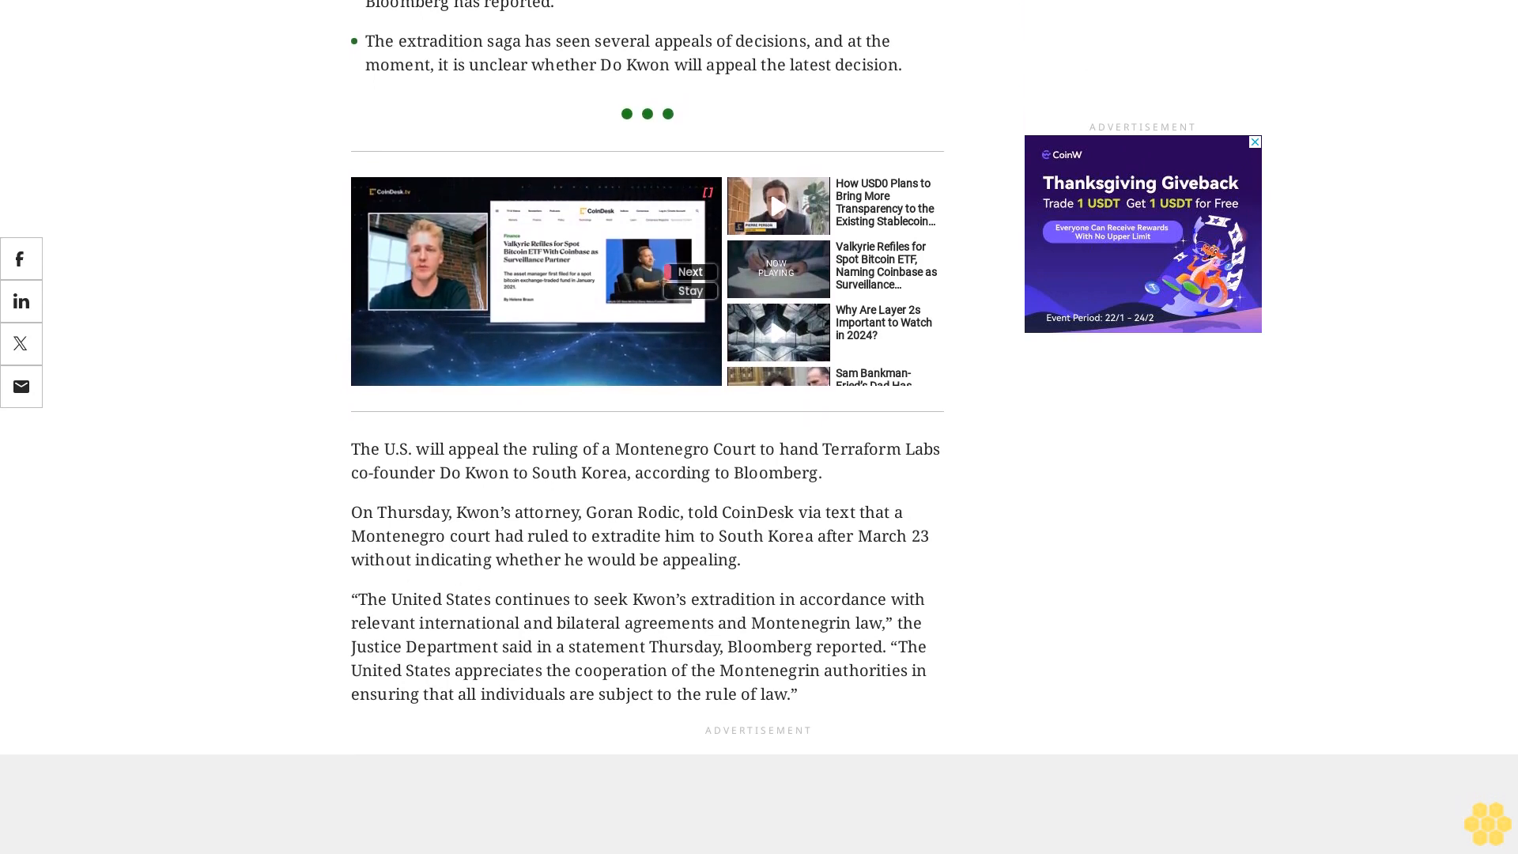
{"action": "scroll", "scroll_direction": "down", "scroll_amount": 3}
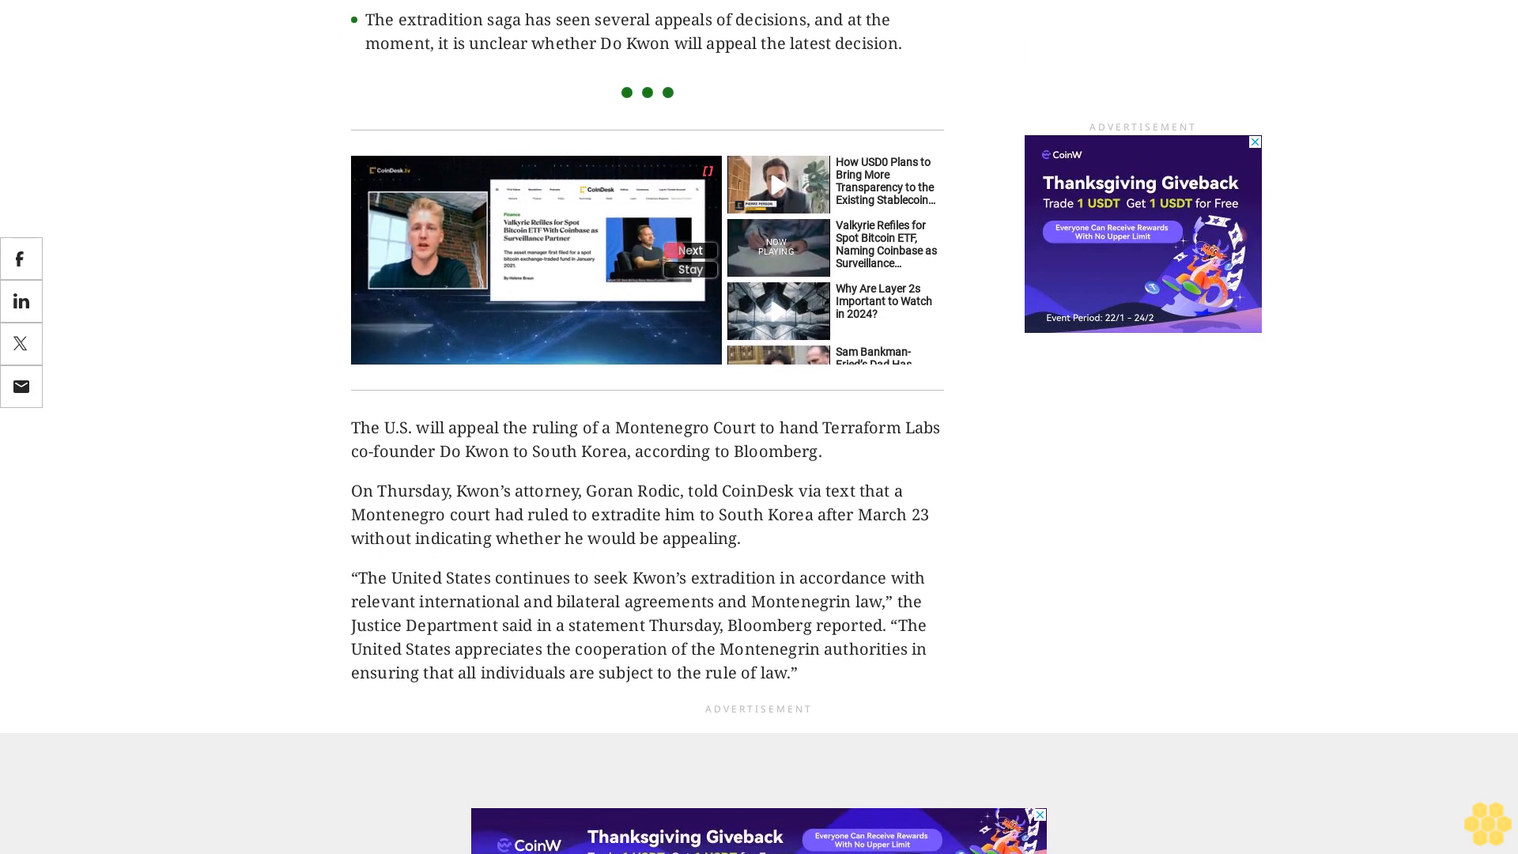
{"action": "scroll", "scroll_direction": "down", "scroll_amount": 3}
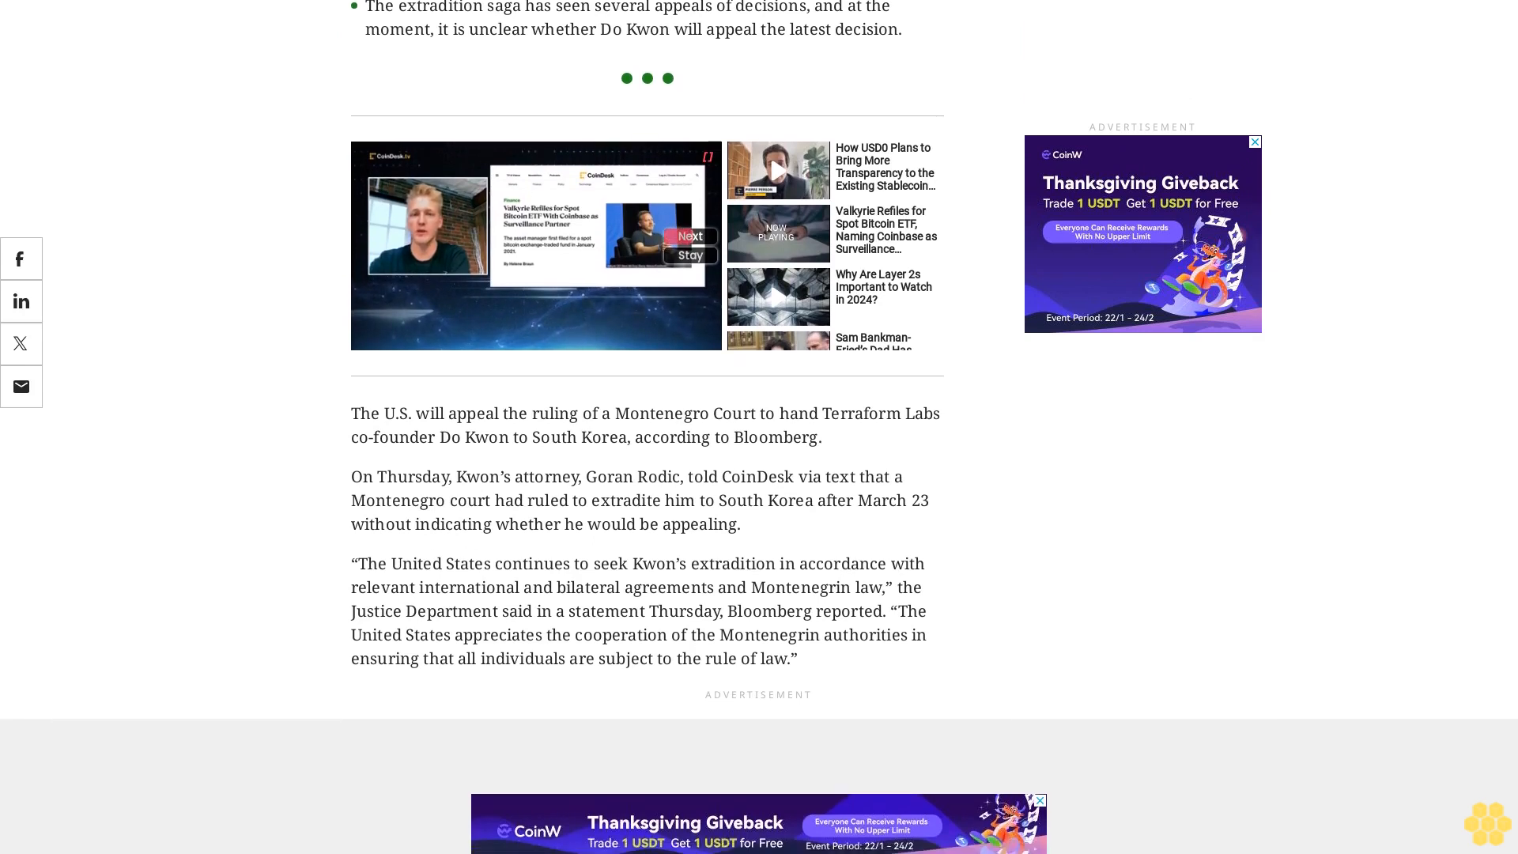
{"action": "scroll", "scroll_direction": "down", "scroll_amount": 3}
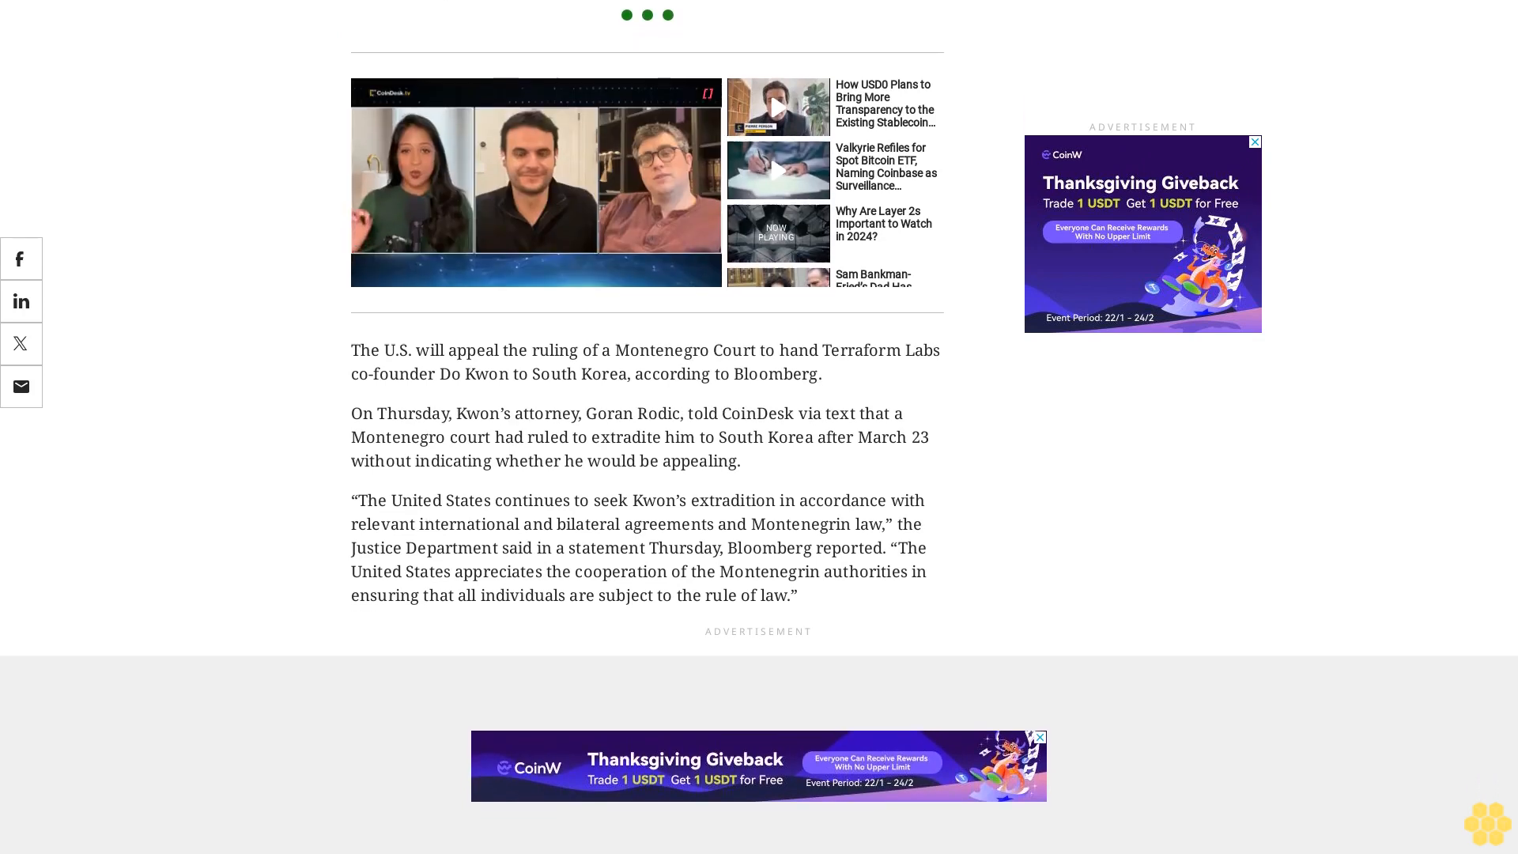
{"action": "scroll", "scroll_direction": "down", "scroll_amount": 3}
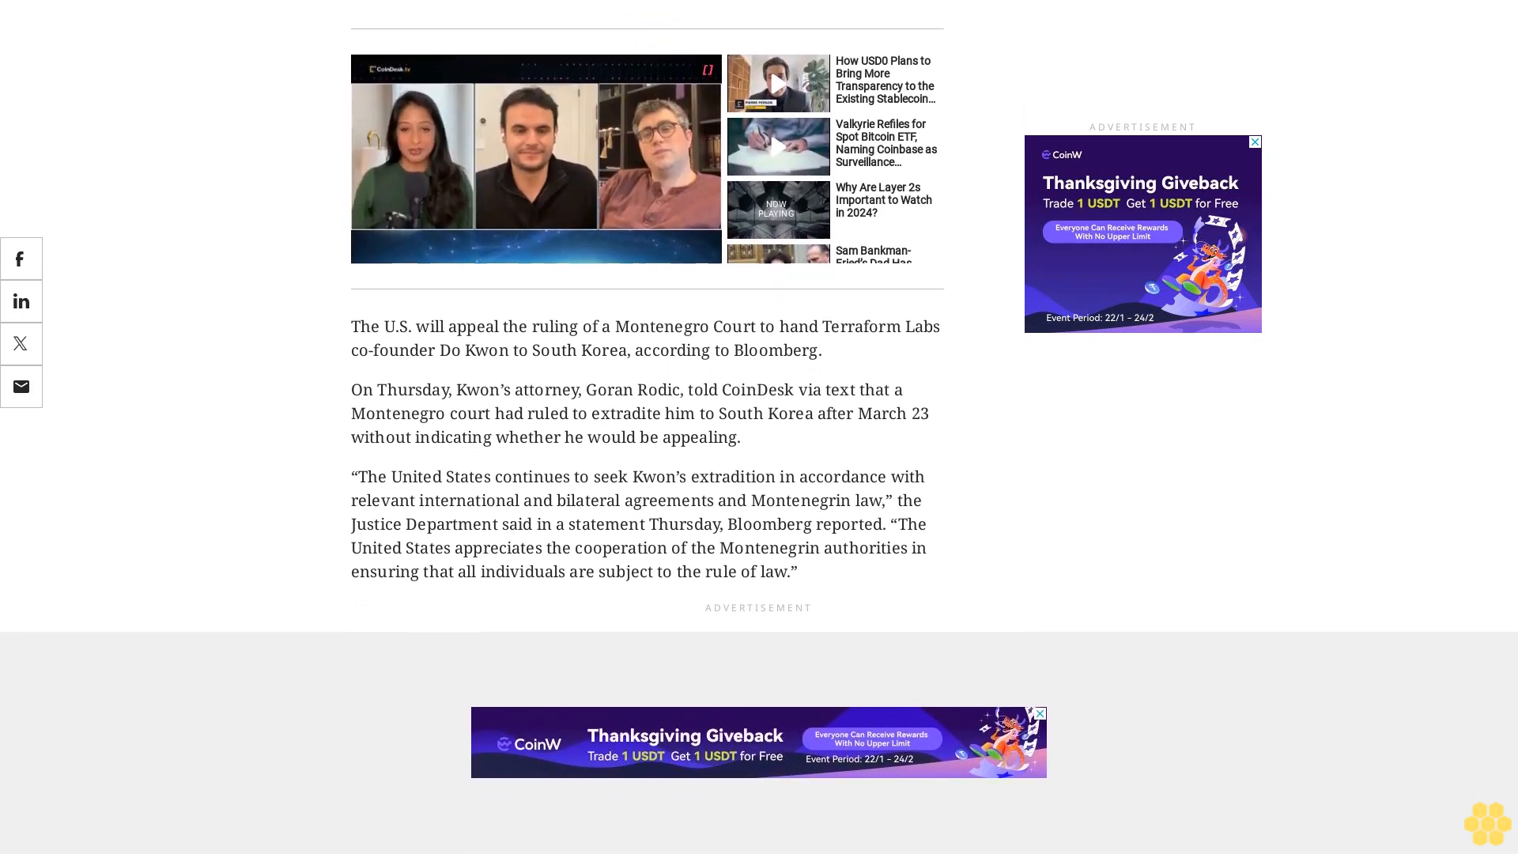
{"action": "scroll", "scroll_direction": "down", "scroll_amount": 3}
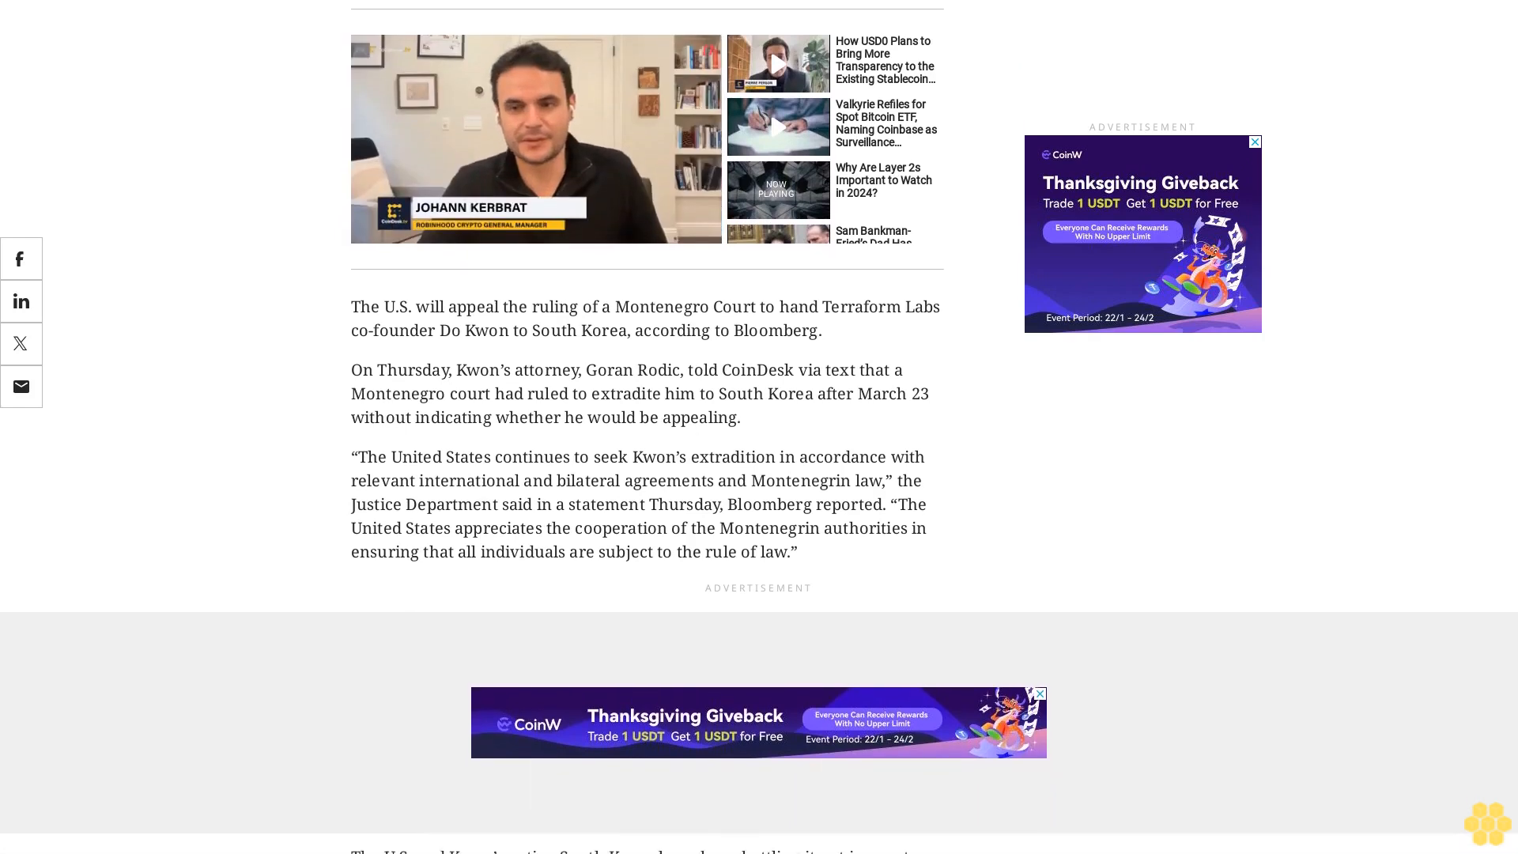
{"action": "scroll", "scroll_direction": "down", "scroll_amount": 3}
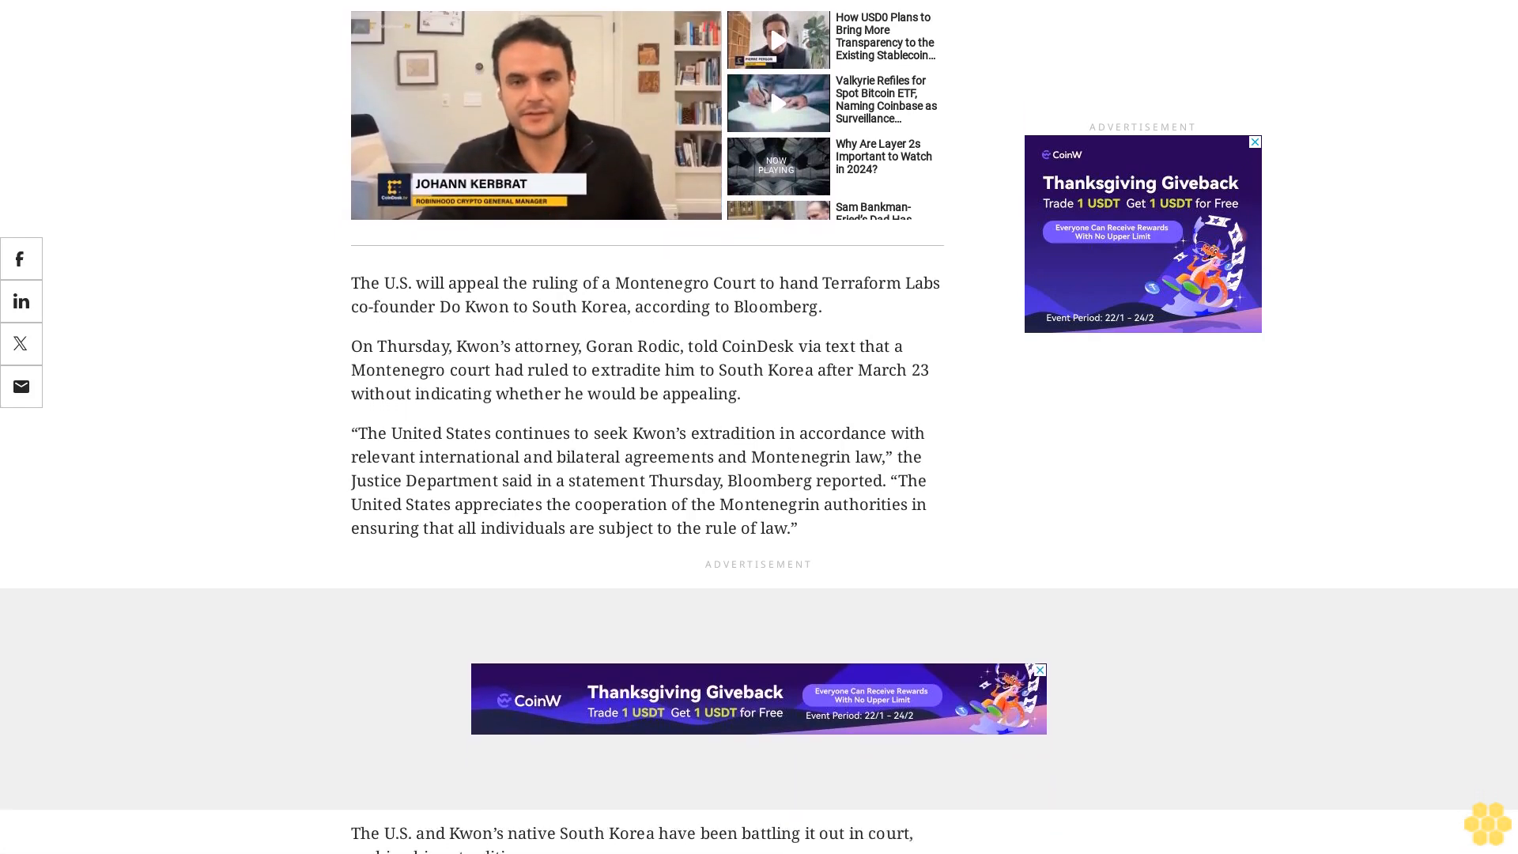
{"action": "scroll", "scroll_direction": "down", "scroll_amount": 3}
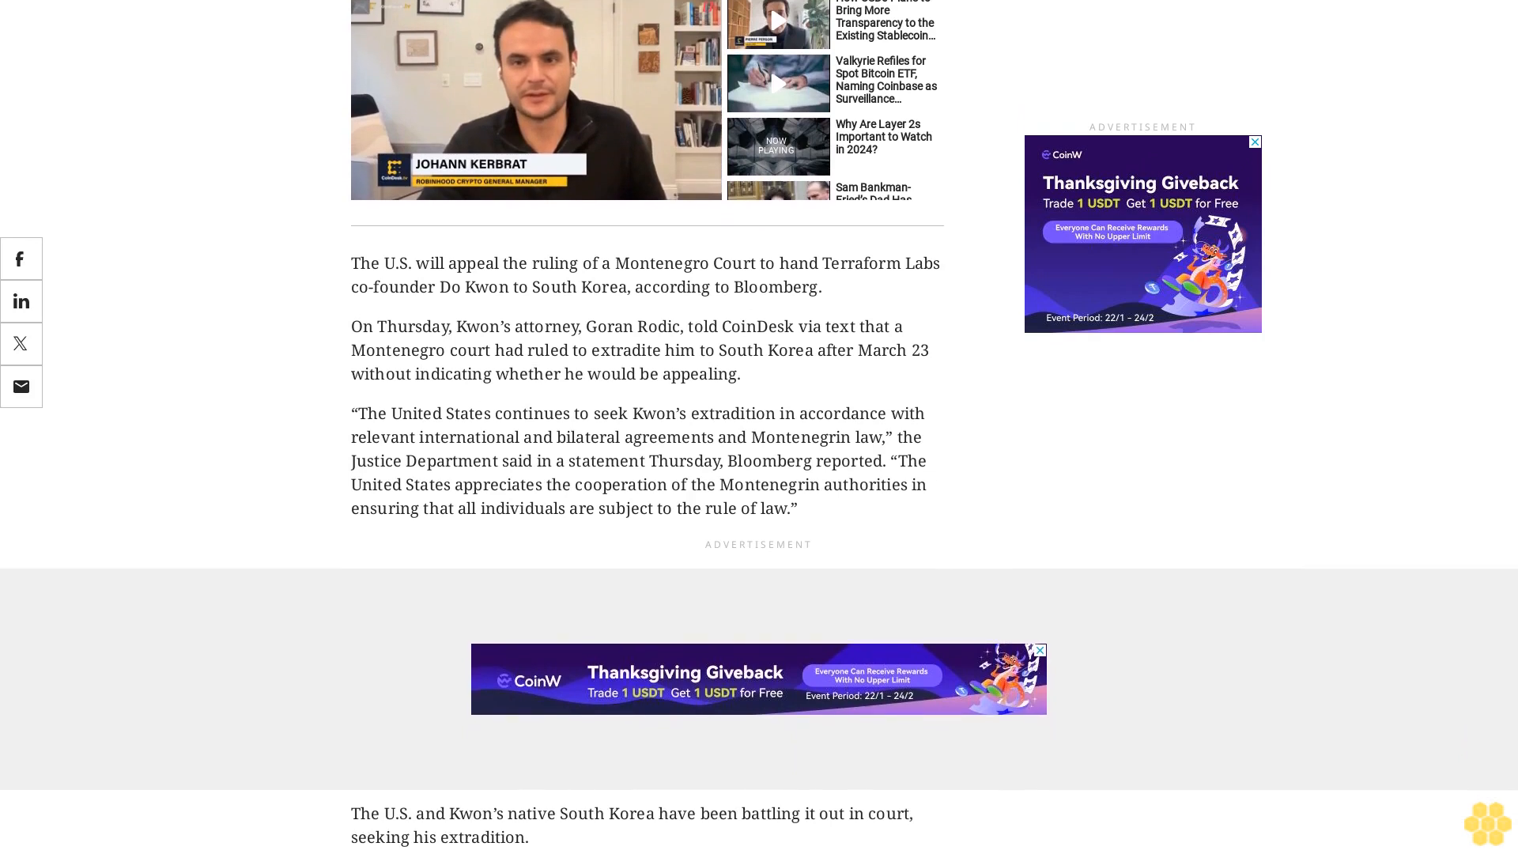